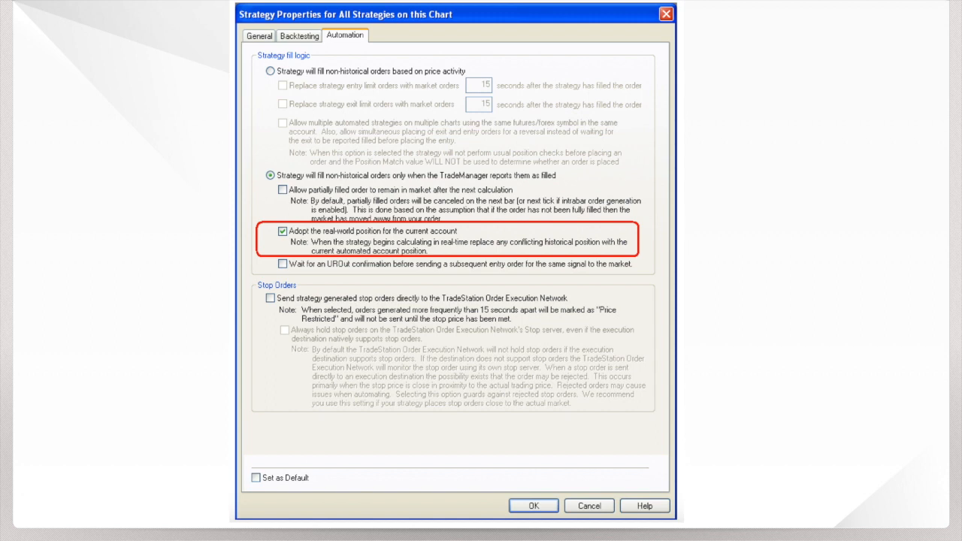
Step: Enable 'Adopt the real-world position for the current account' in the strategy automation settings
left_click(531, 505)
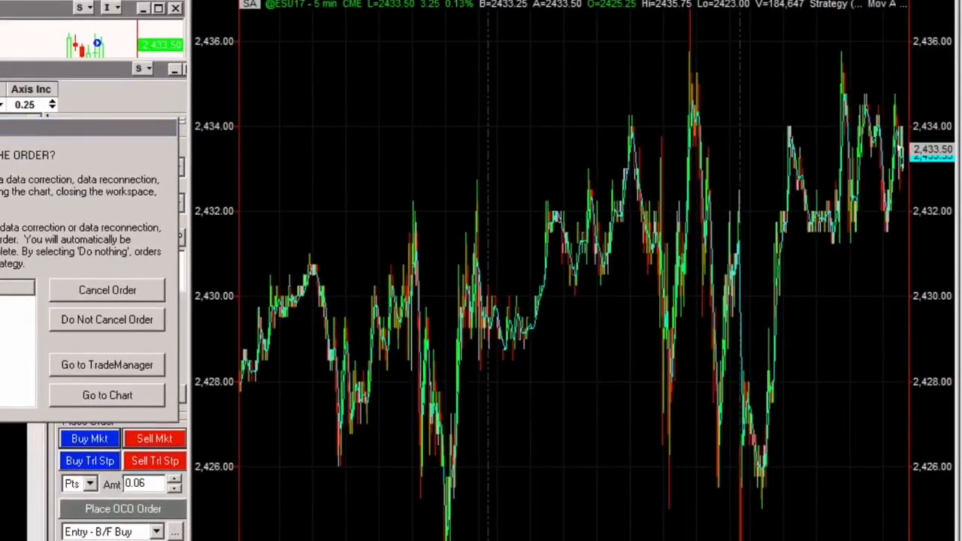
mouse_move(300, 30)
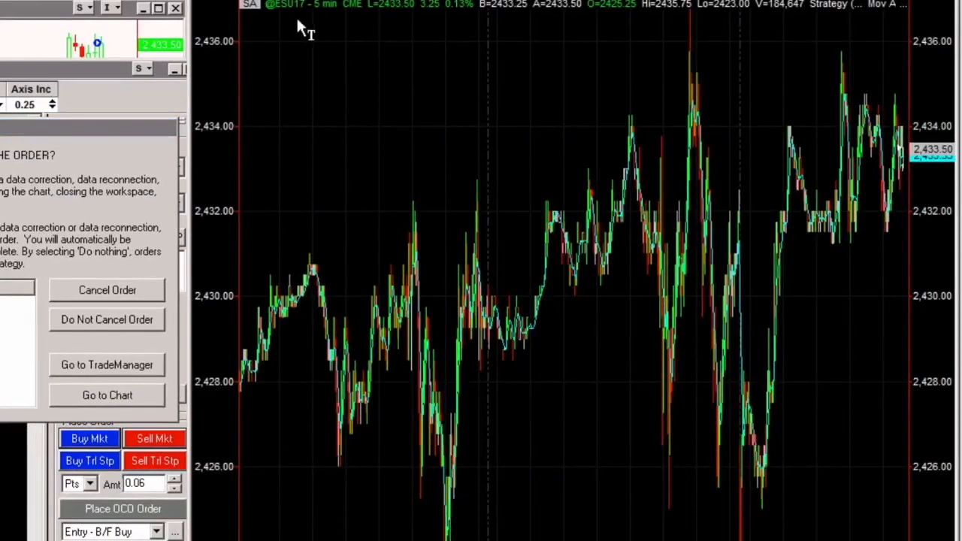
mouse_move(22, 138)
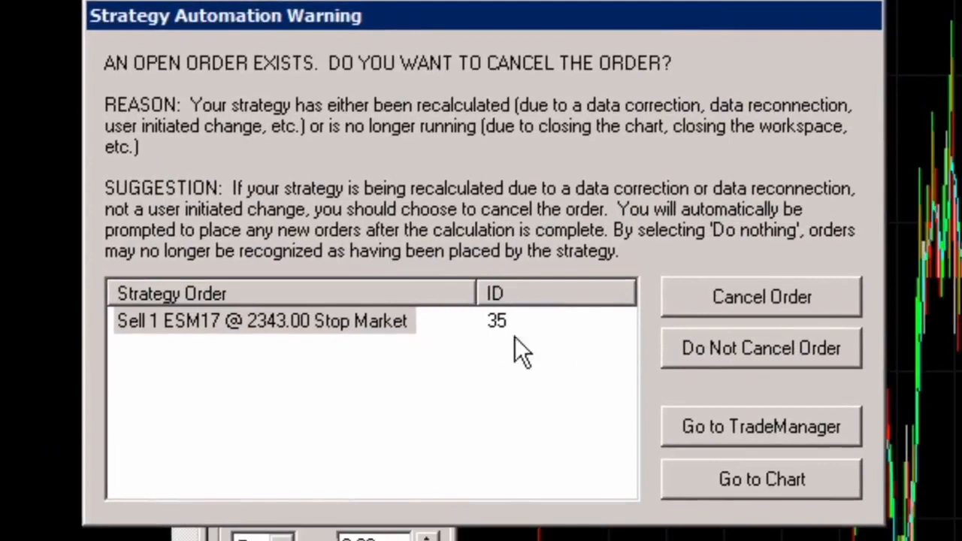
mouse_move(210, 98)
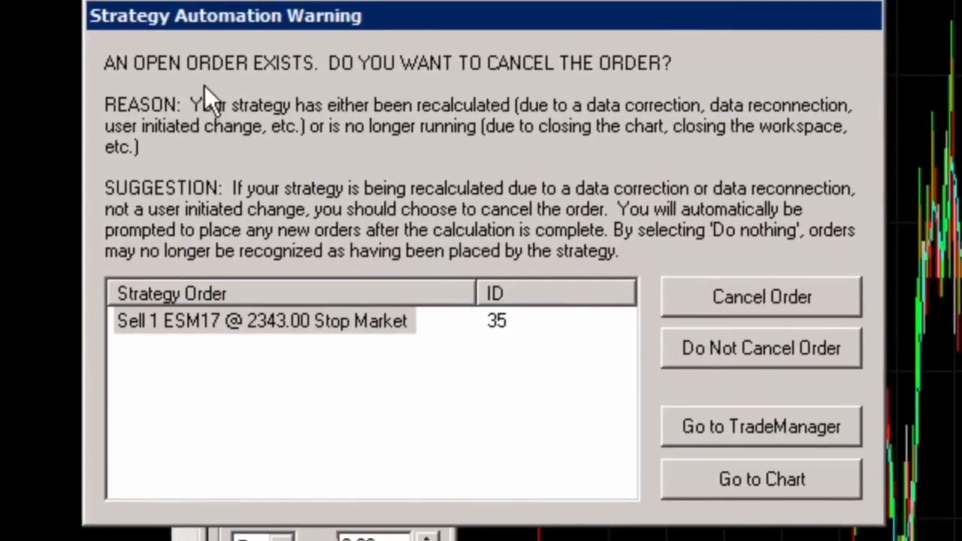
mouse_move(586, 98)
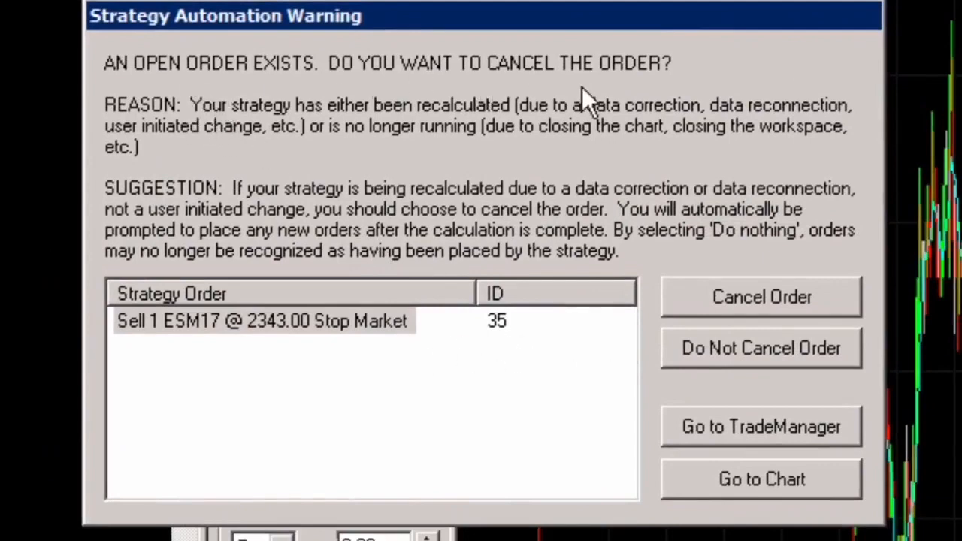
mouse_move(237, 135)
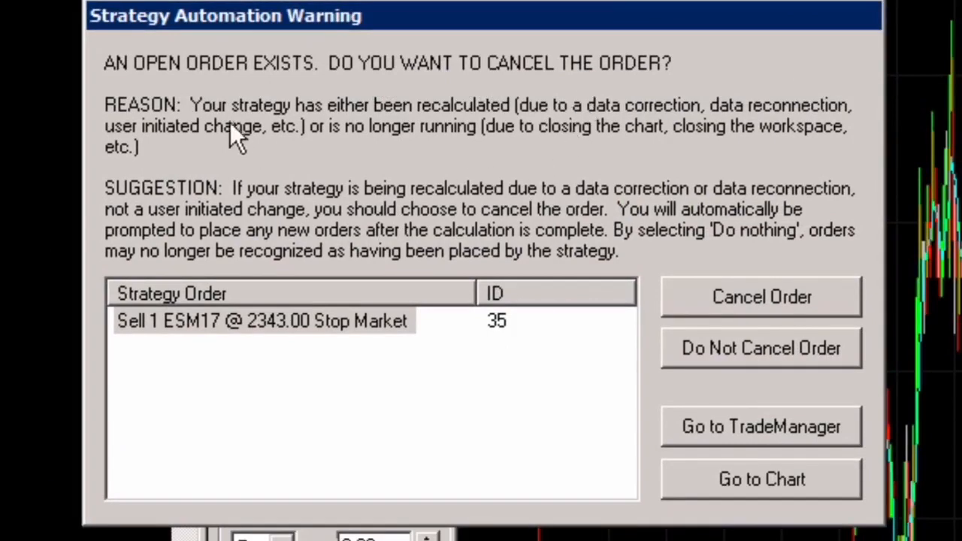
mouse_move(432, 128)
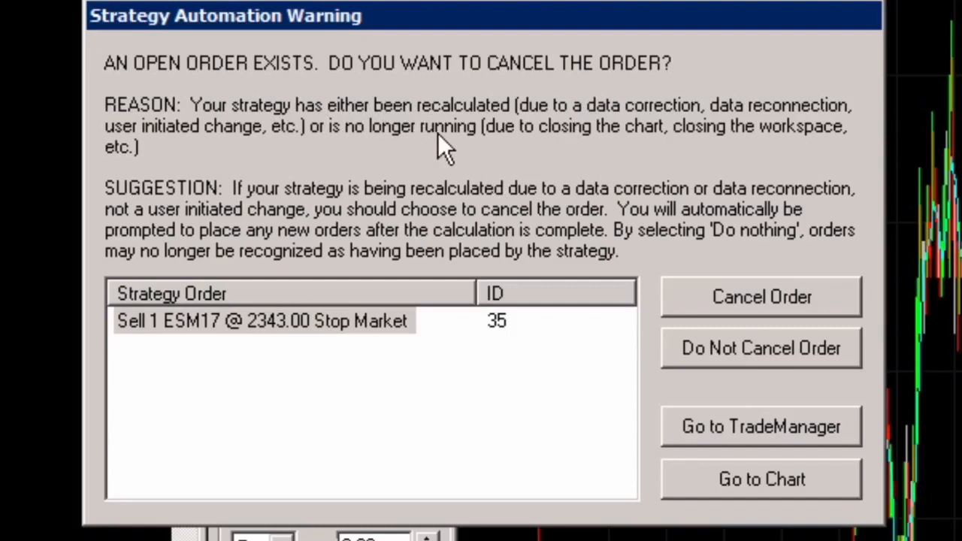
mouse_move(463, 218)
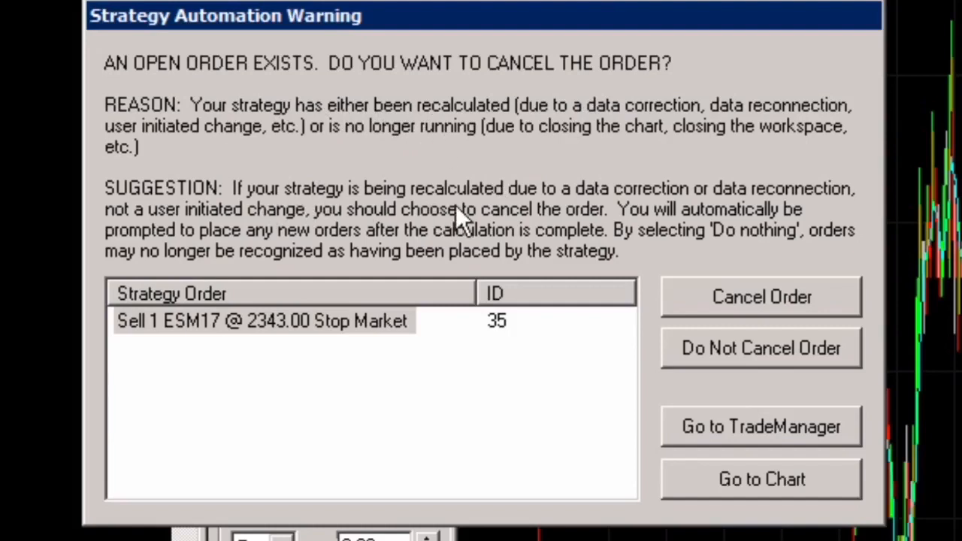
mouse_move(721, 213)
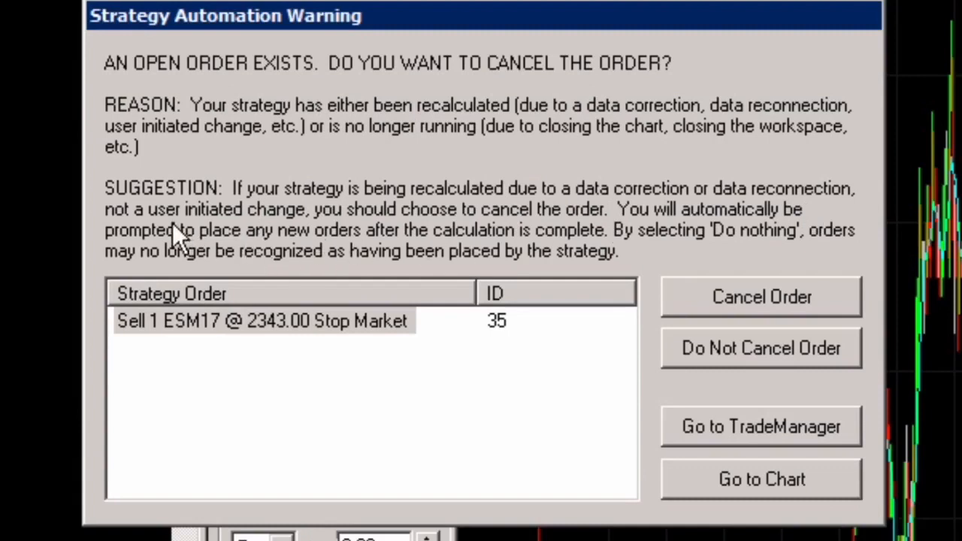
mouse_move(451, 237)
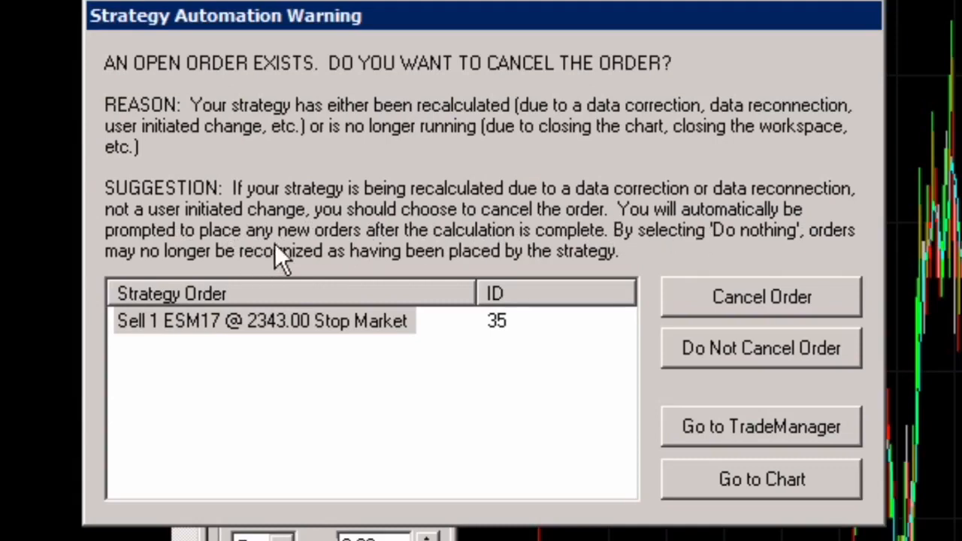
mouse_move(503, 255)
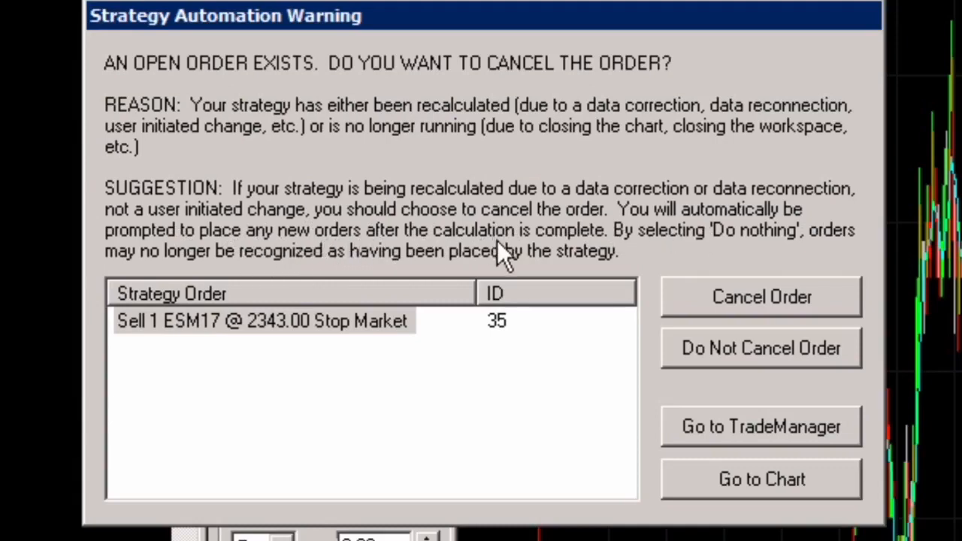
mouse_move(748, 255)
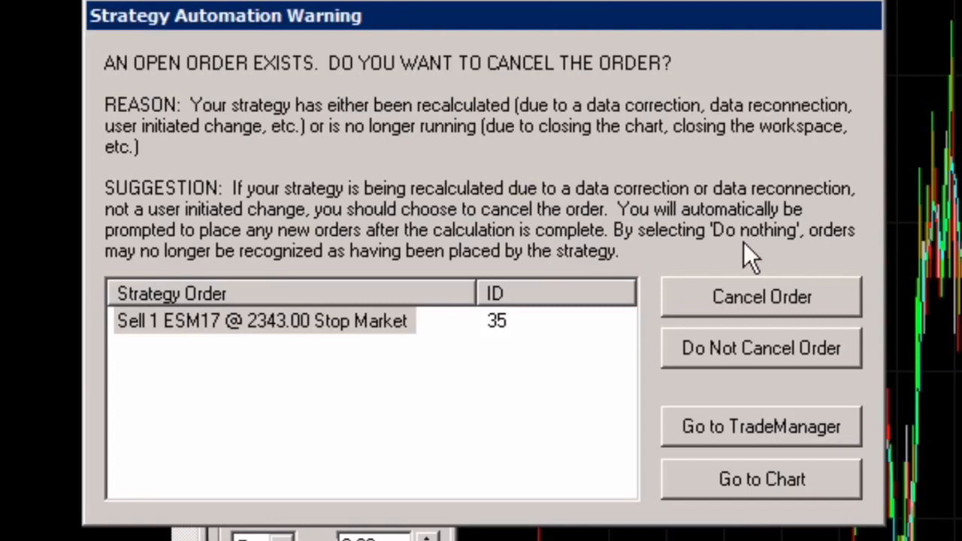
mouse_move(373, 283)
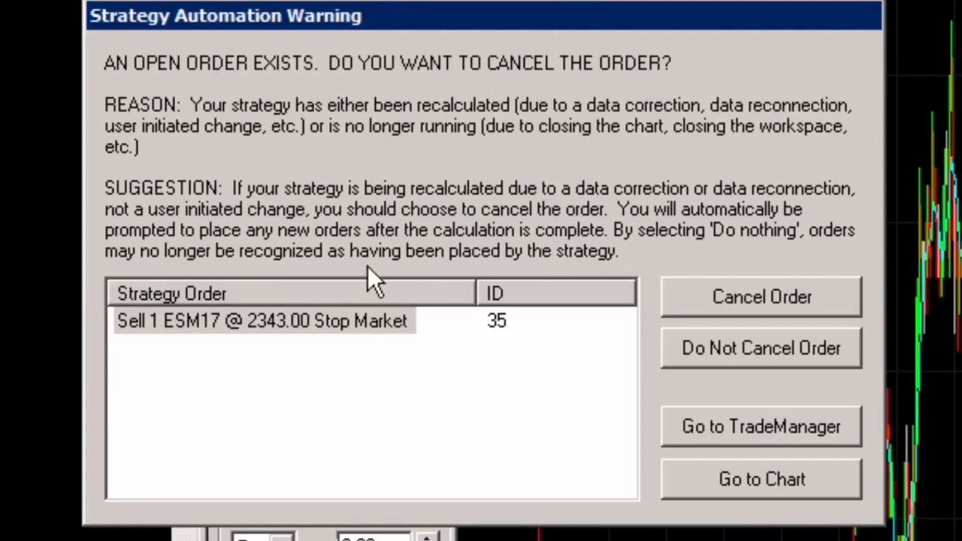
mouse_move(481, 283)
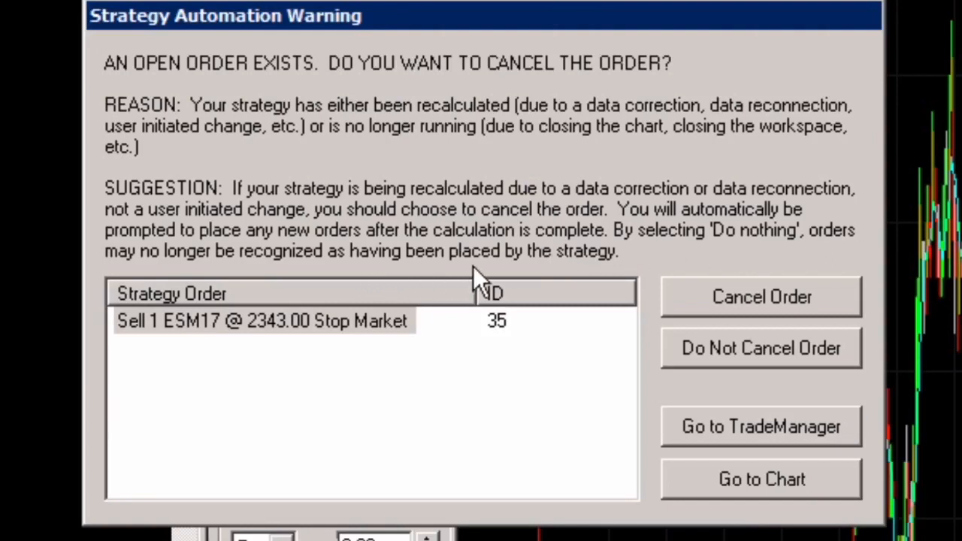
mouse_move(811, 301)
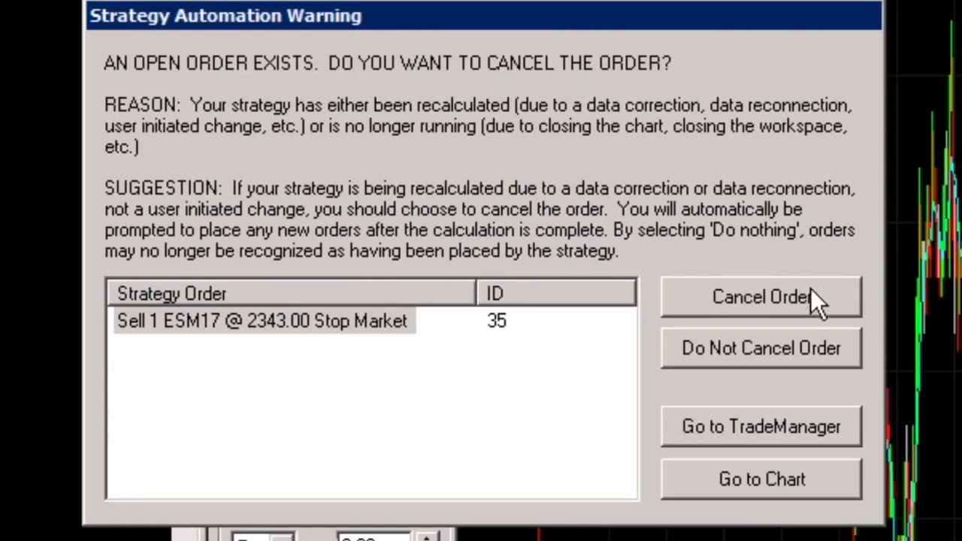
mouse_move(784, 334)
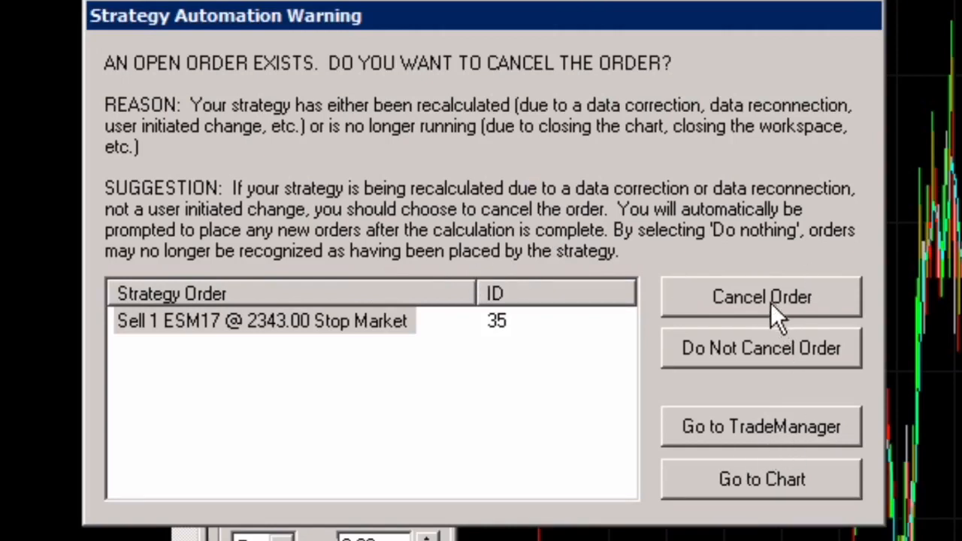
Step: Cancel the open Sell 1 ESM17 stop order from the Strategy Automation Warning dialog
left_click(760, 296)
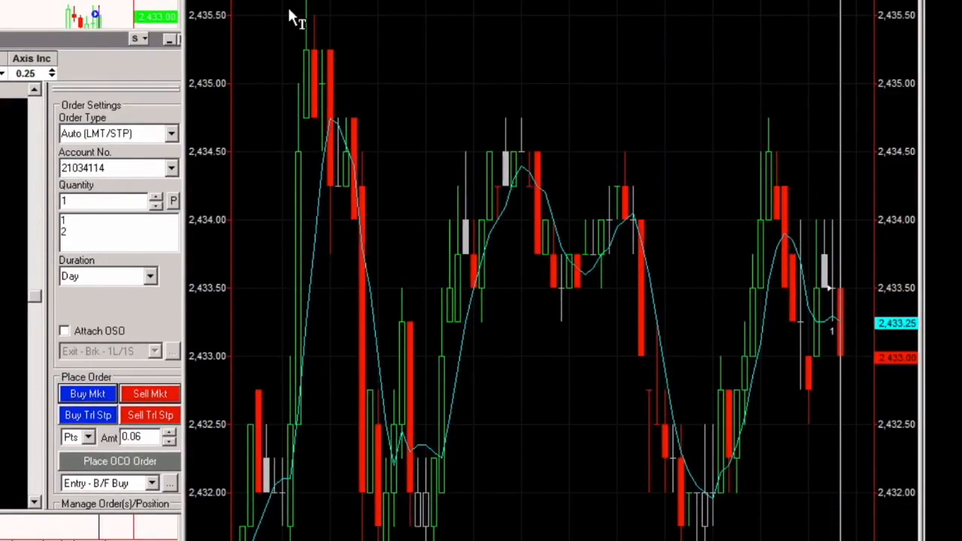
mouse_move(412, 75)
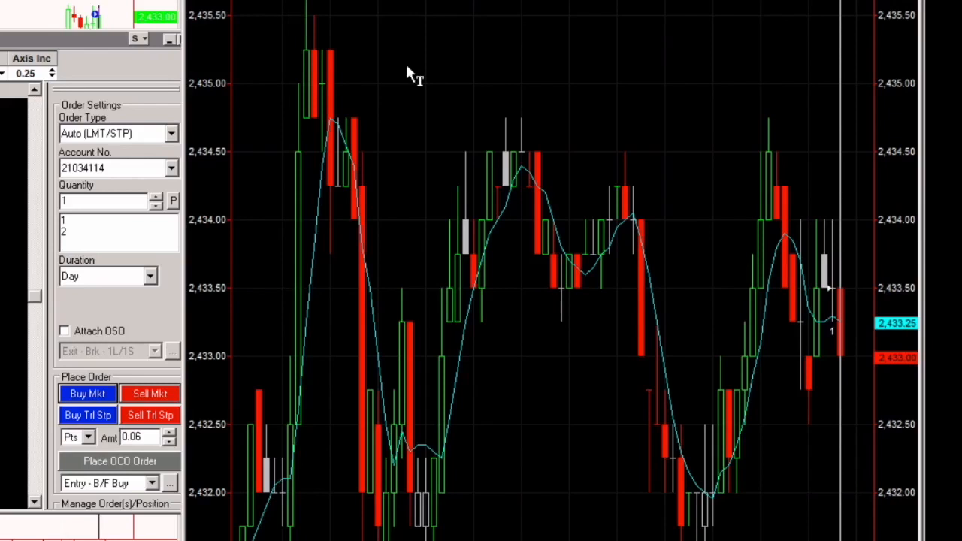
mouse_move(834, 349)
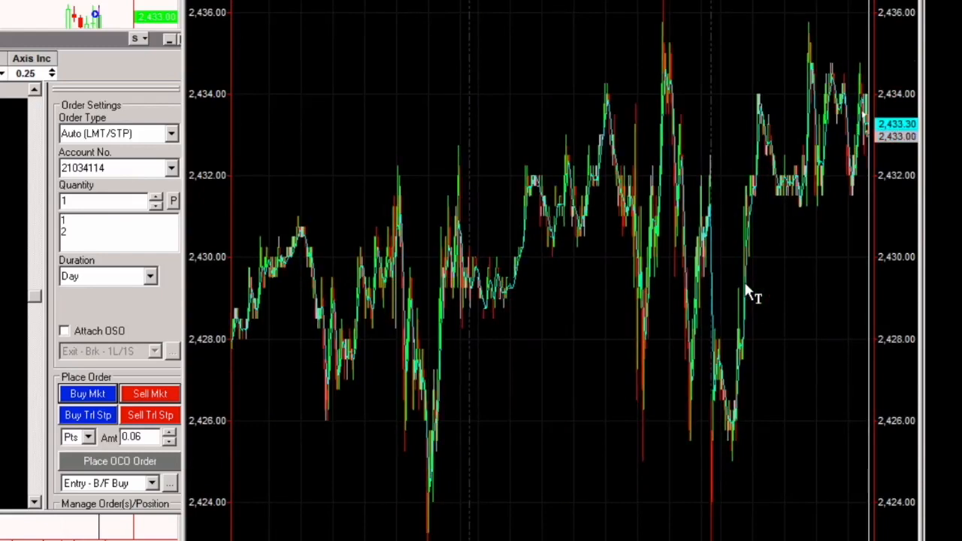
mouse_move(823, 162)
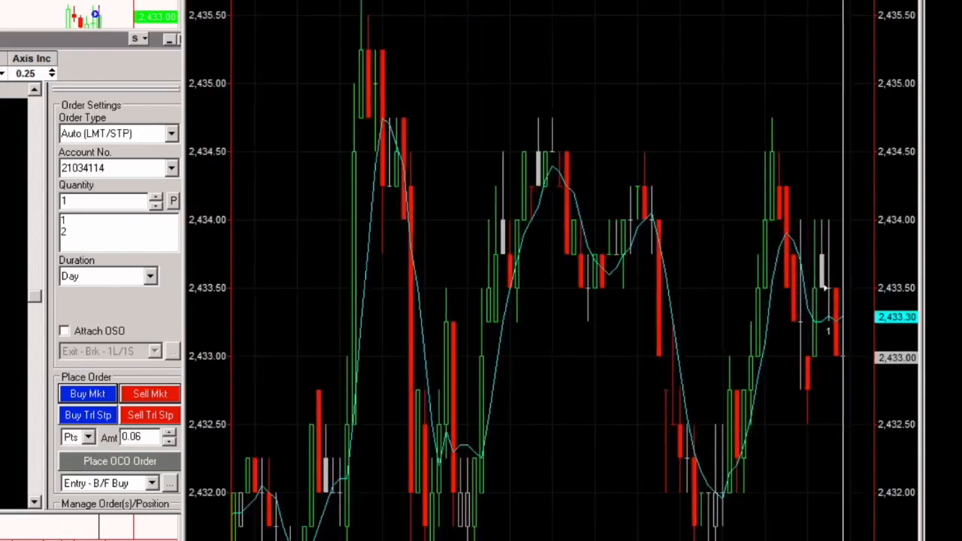
mouse_move(838, 436)
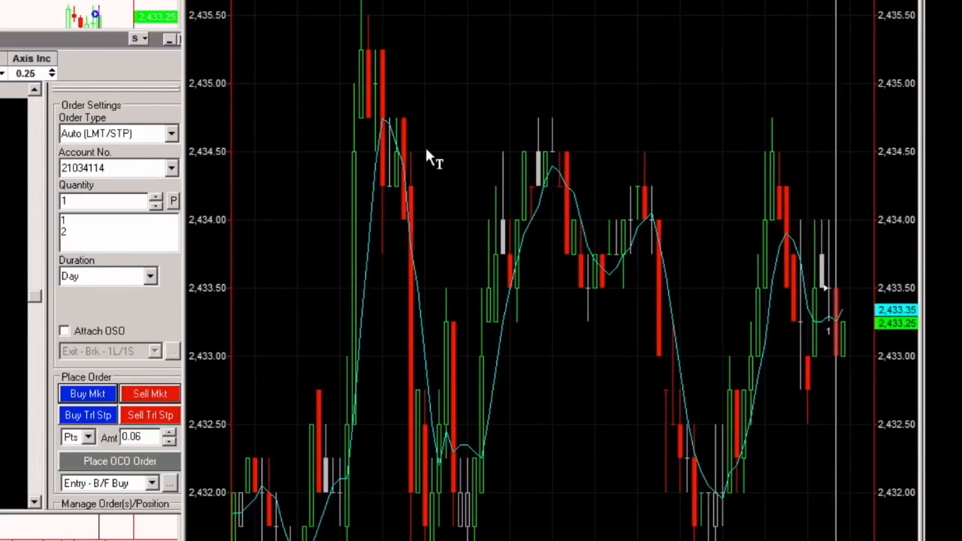
mouse_move(654, 300)
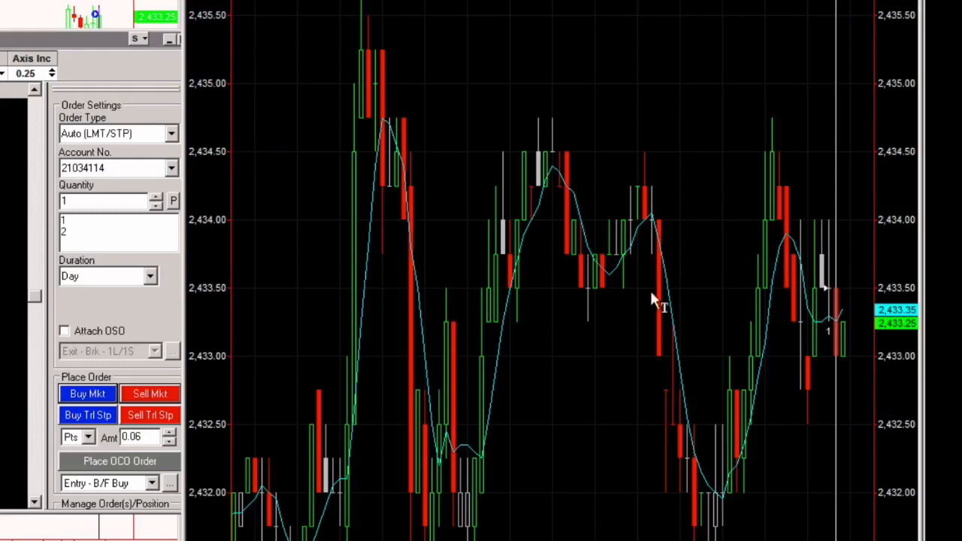
mouse_move(834, 365)
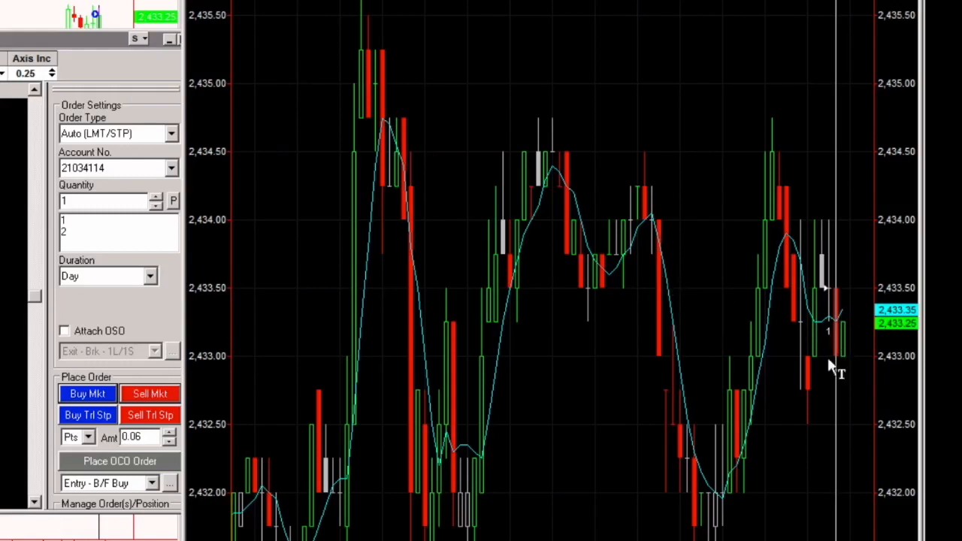
mouse_move(842, 387)
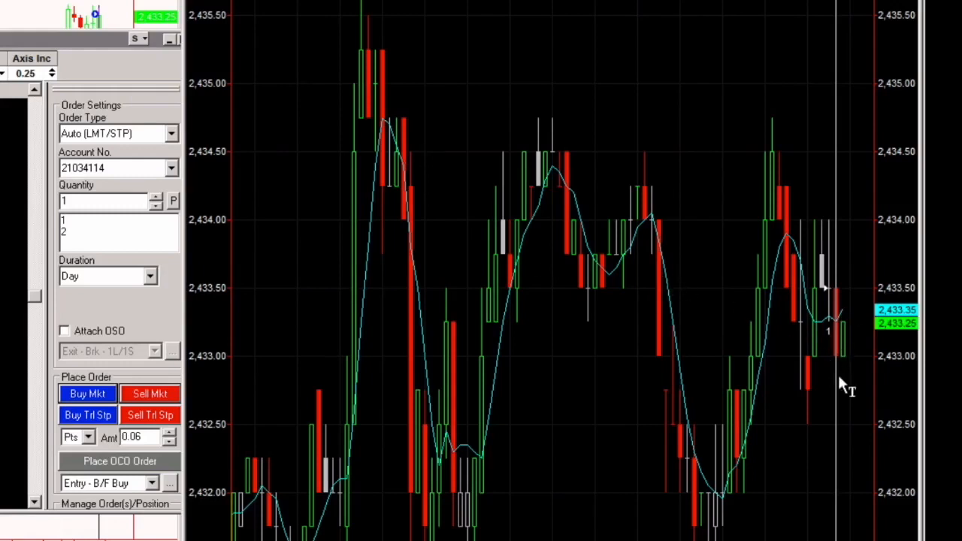